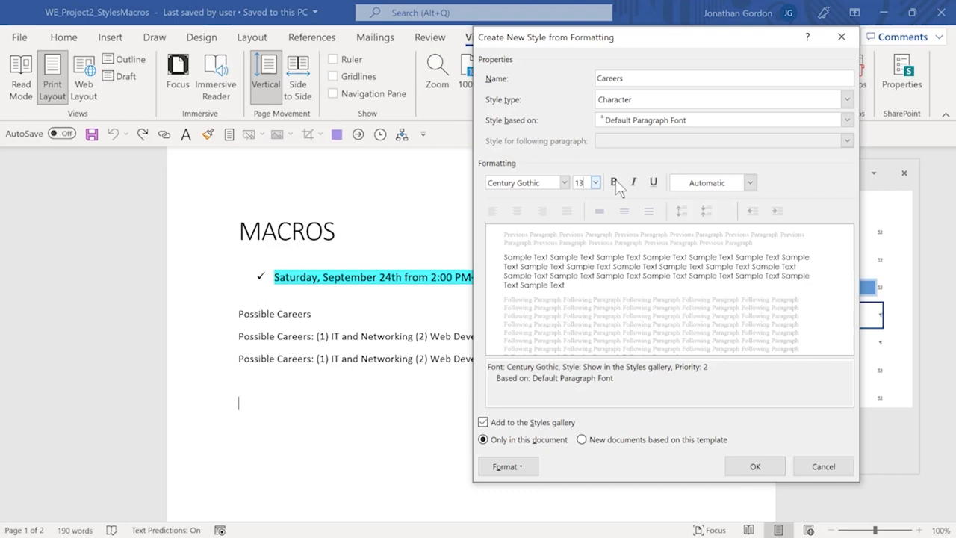
Apply Bold formatting to the new Careers character style.
click(614, 182)
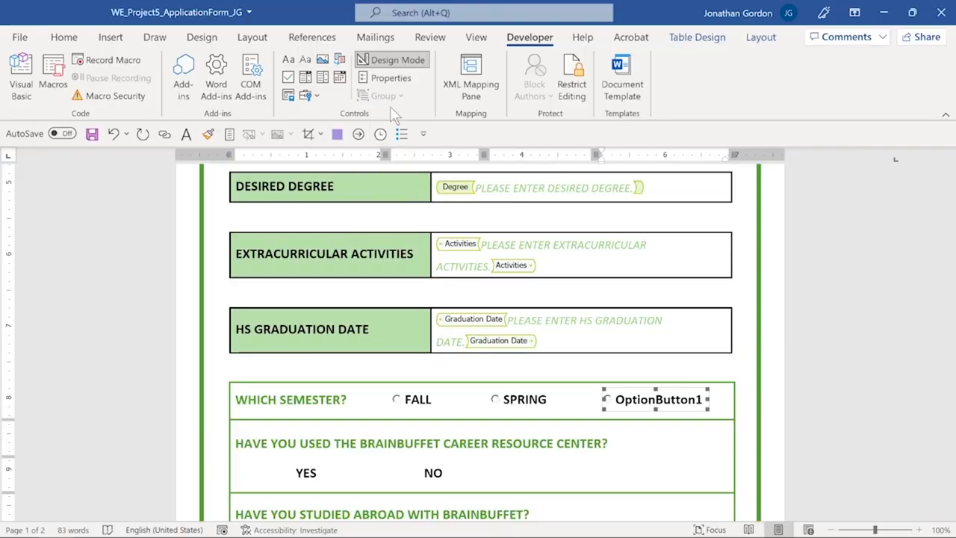
Insert WE_Project1_Sports_Article, allow only one editing type, and finish the Student Number placeholder.
click(391, 78)
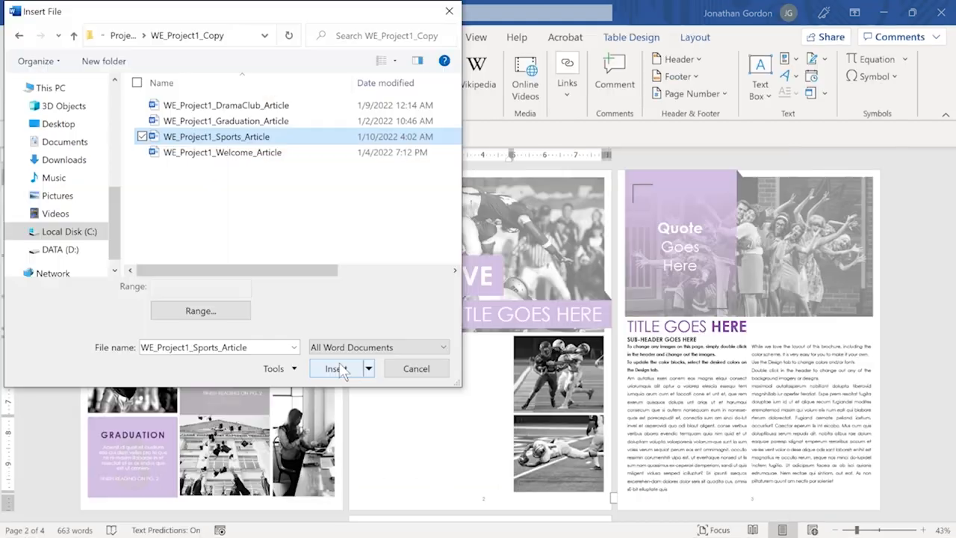
click(333, 368)
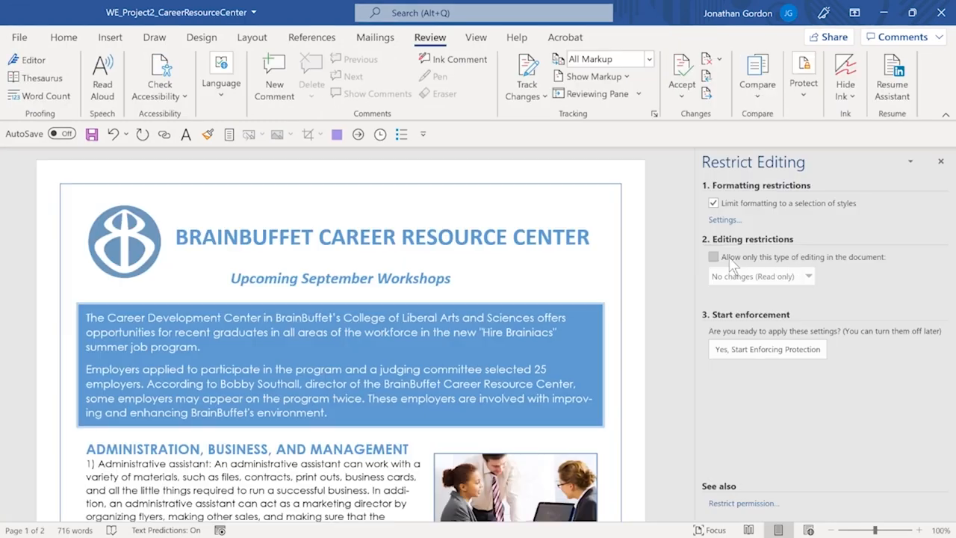
click(714, 257)
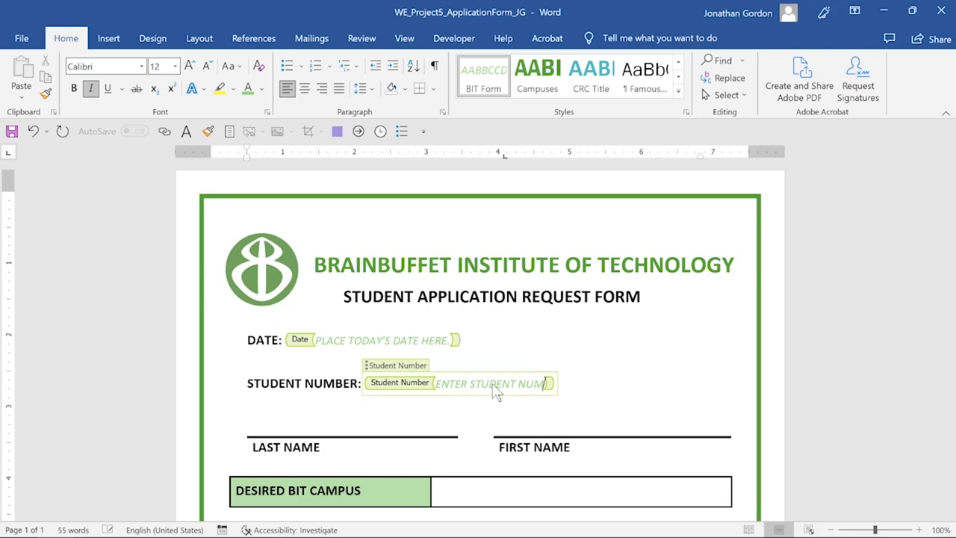
text(BER)
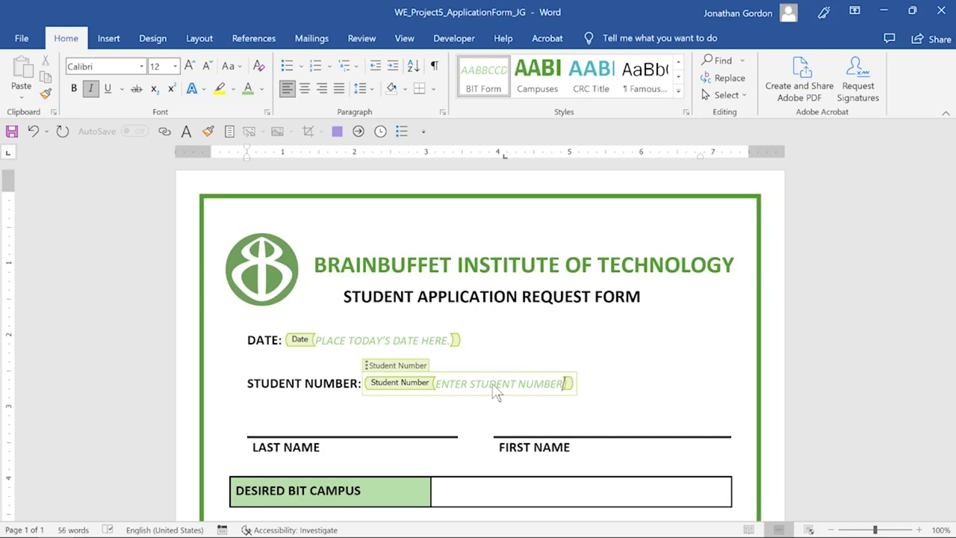